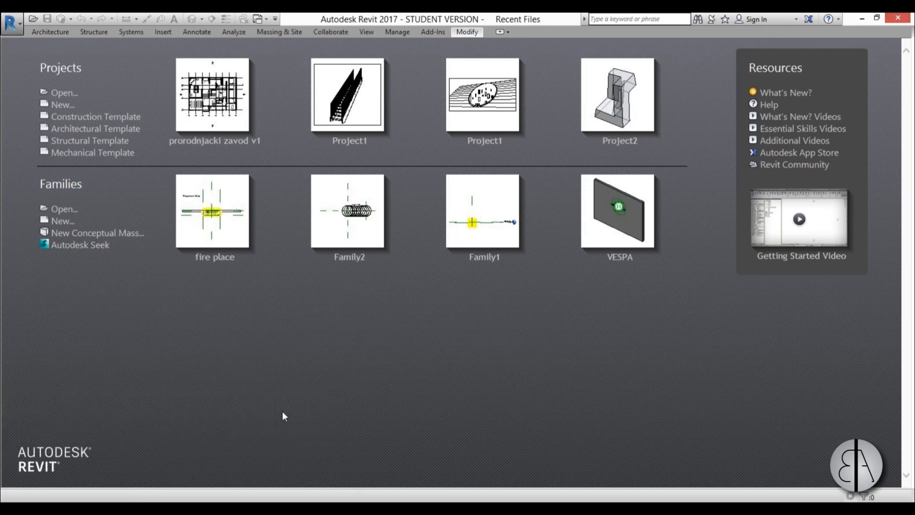
mouse_move(354, 284)
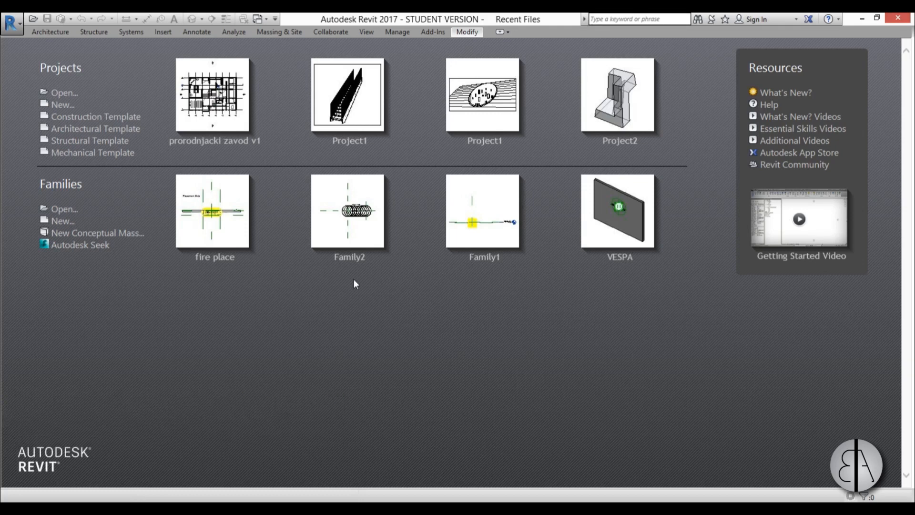
mouse_move(97, 233)
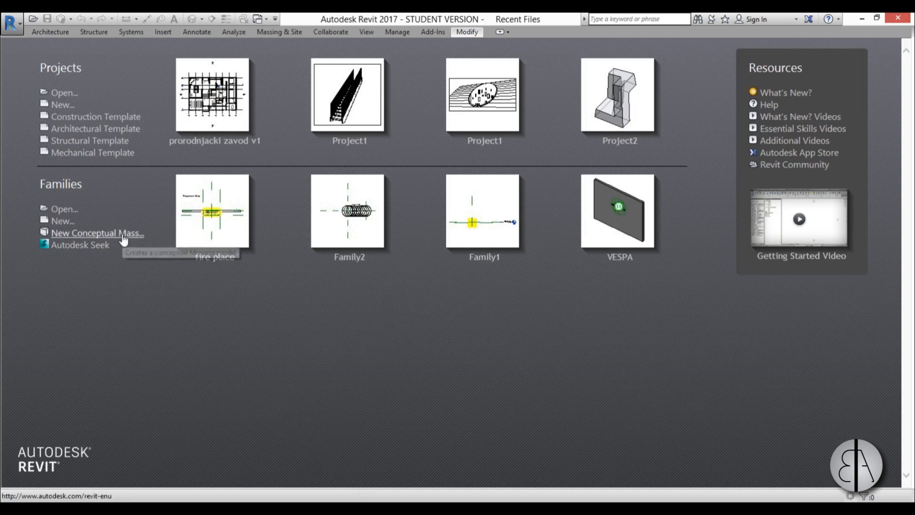
Step: Start a new conceptual mass family from the Metric Mass template
click(96, 233)
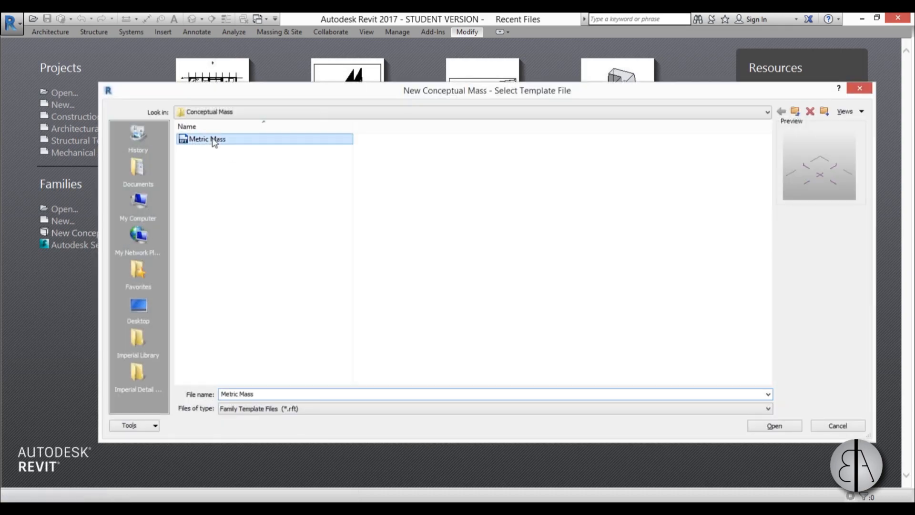
click(773, 426)
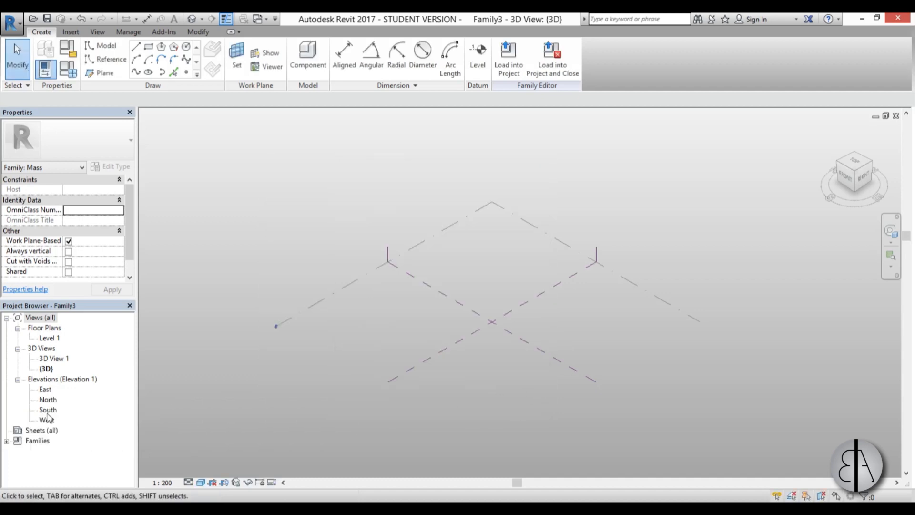
Step: In the South elevation, add a horizontal reference plane above the circle
double_click(47, 409)
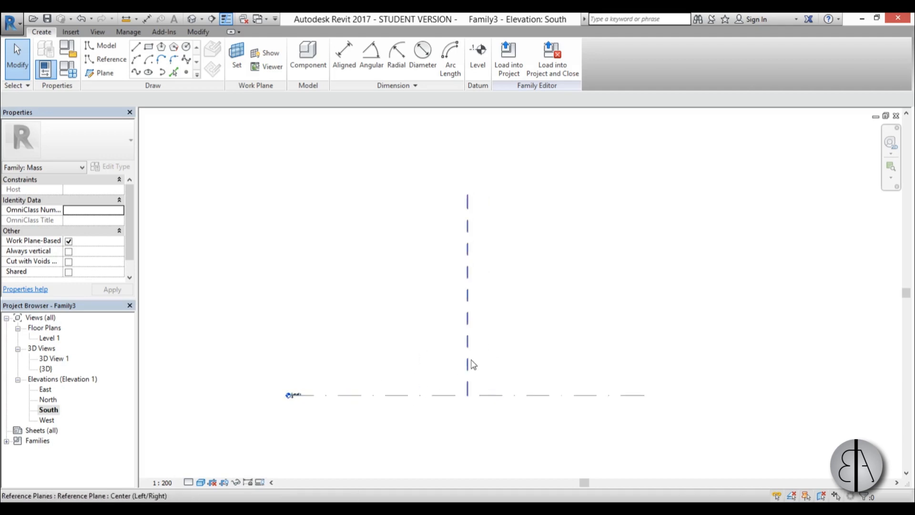
click(105, 72)
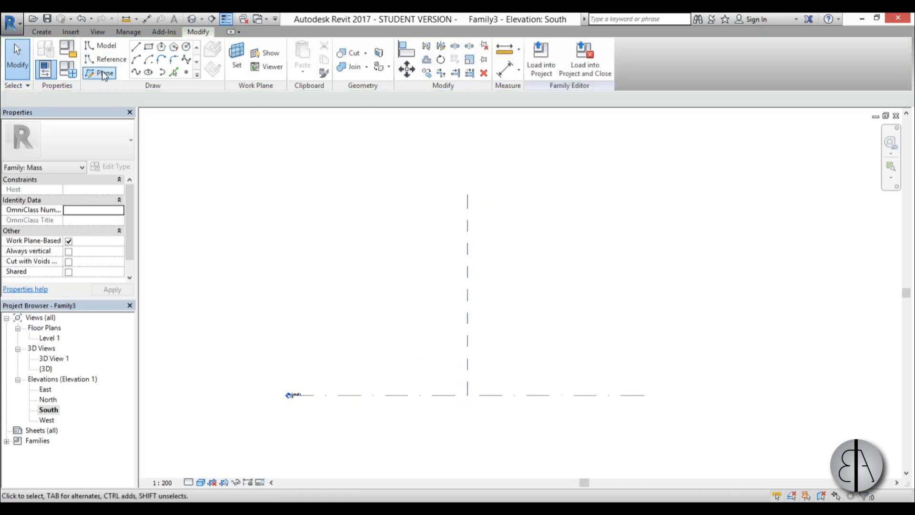
click(106, 72)
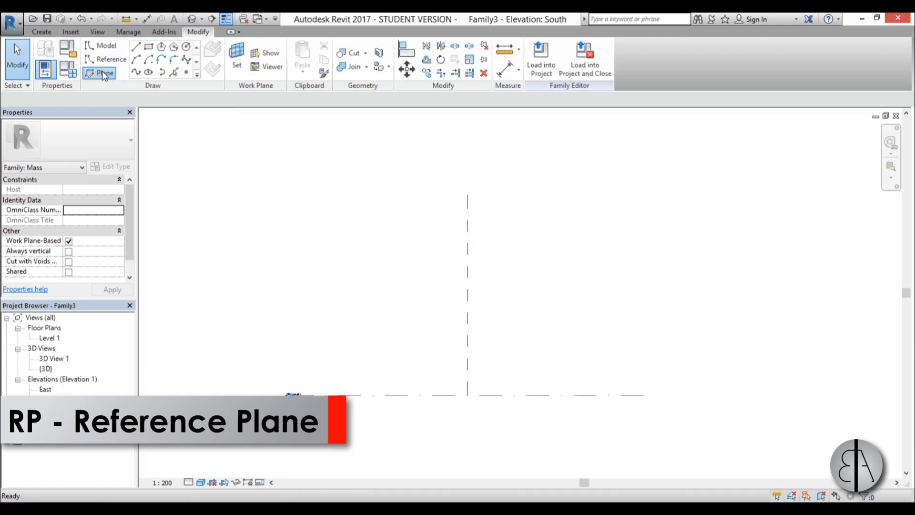
click(105, 73)
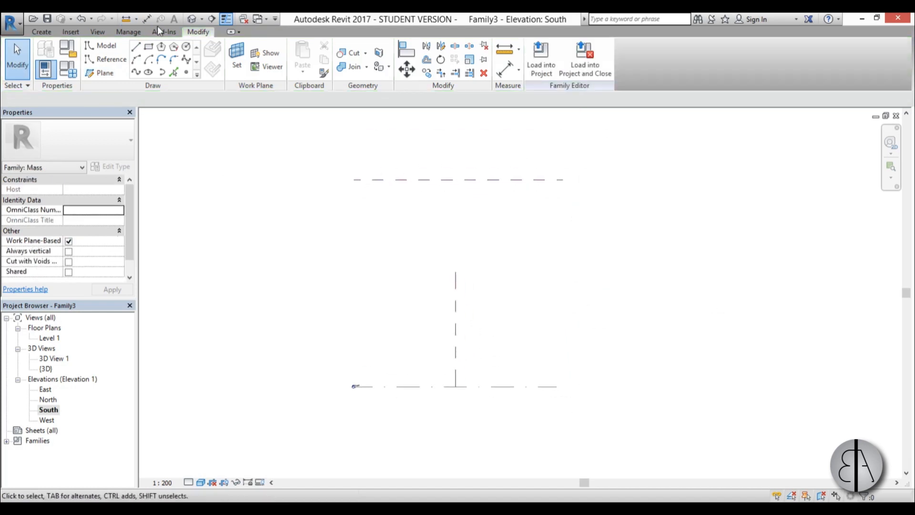
mouse_move(104, 46)
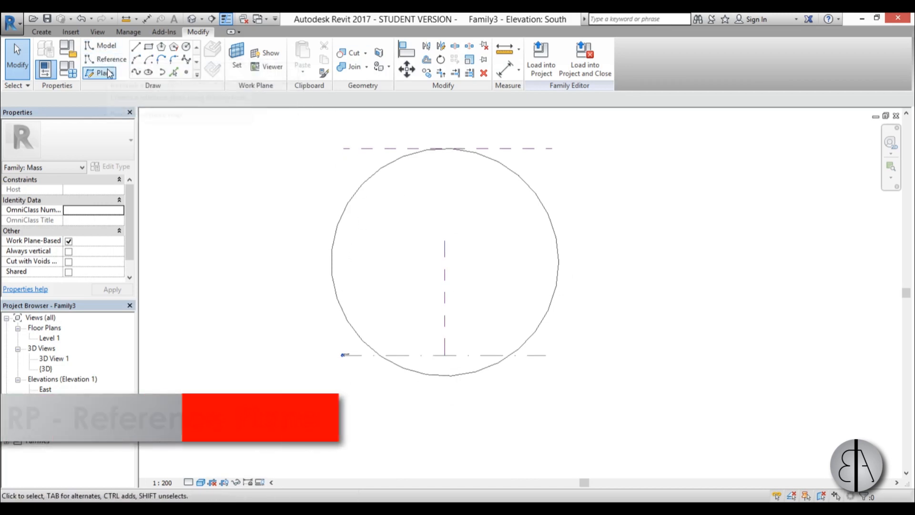
Step: Add vertical reference planes tangent to the circle's left and right edges
click(100, 72)
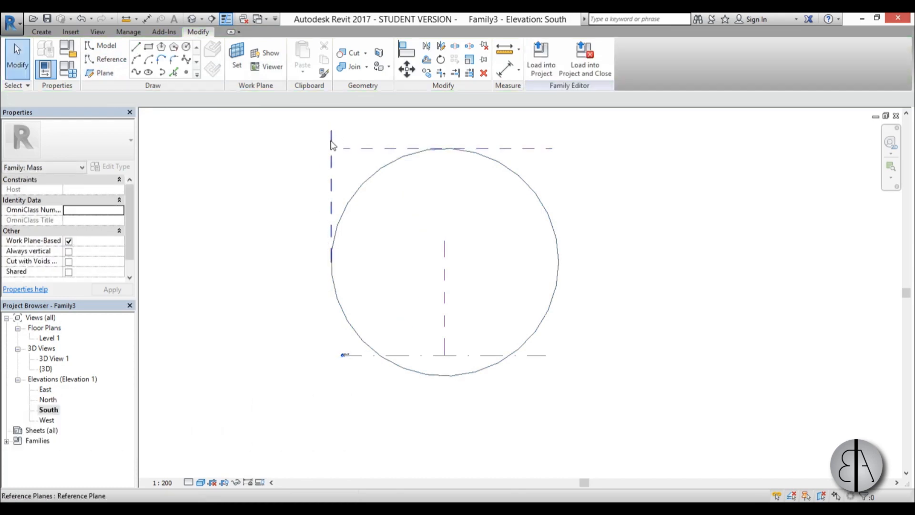
click(331, 192)
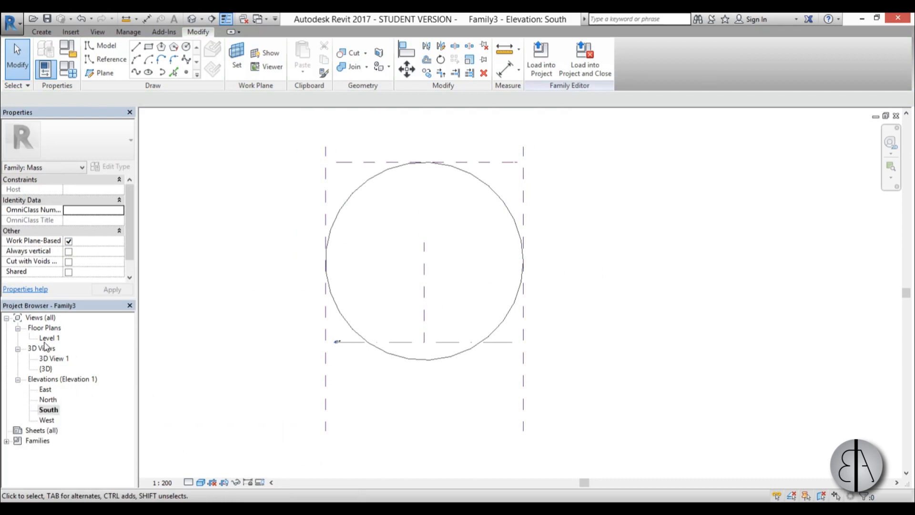
Step: Draw a reference arc on Level 1 between the side planes and view it in 3D
click(49, 337)
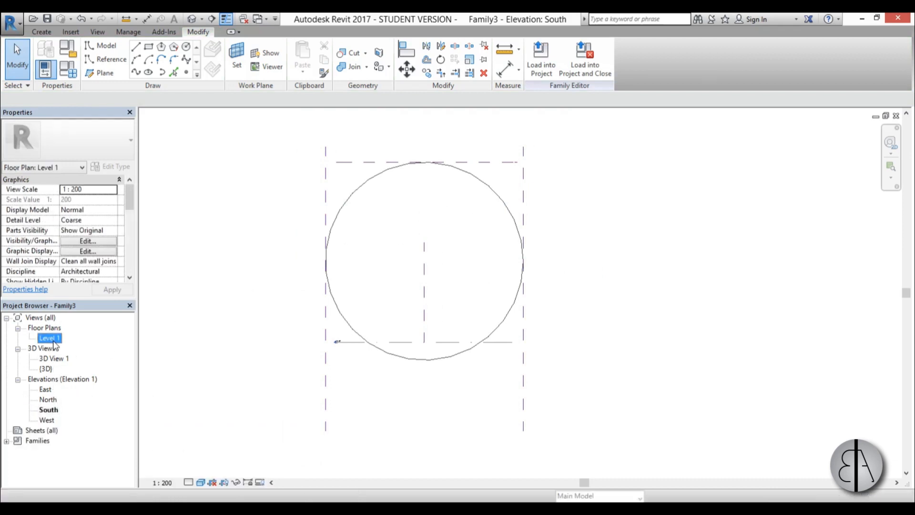
double_click(50, 338)
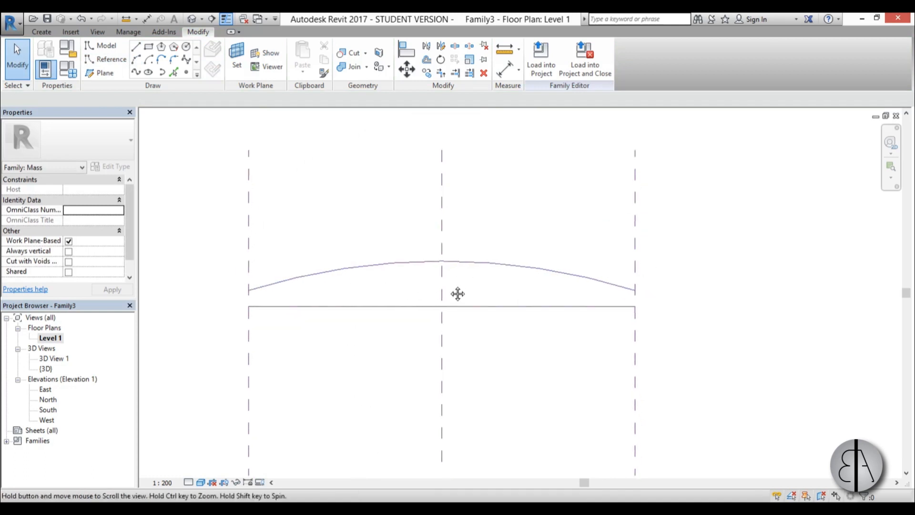
double_click(46, 369)
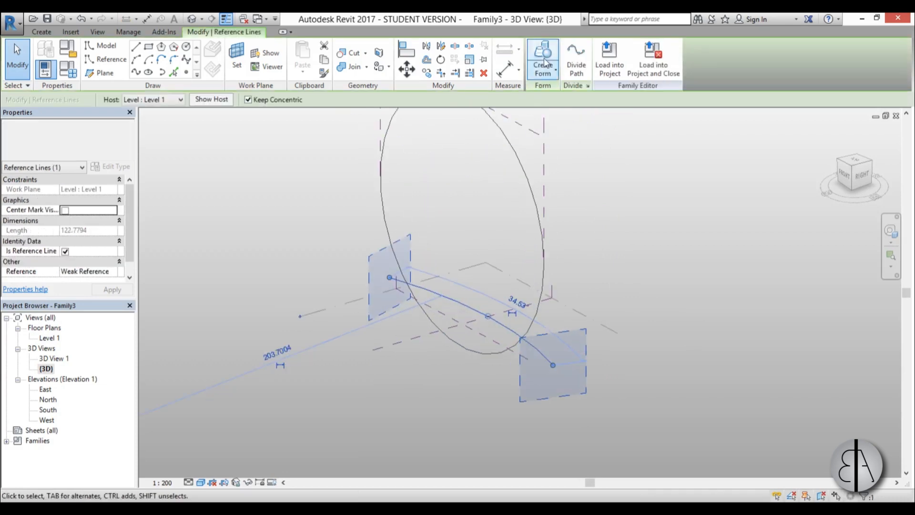
Step: Create a surface form from the arc and stretch its top edge above the circle
click(543, 58)
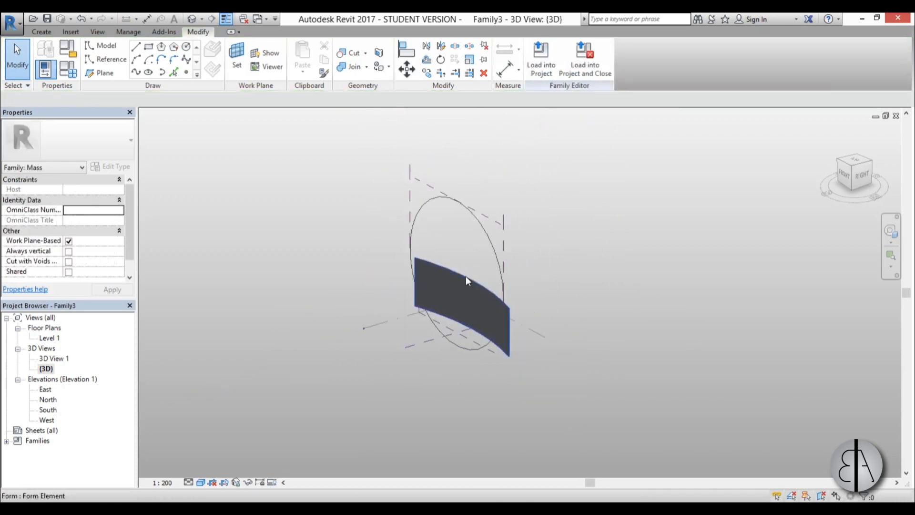
click(468, 280)
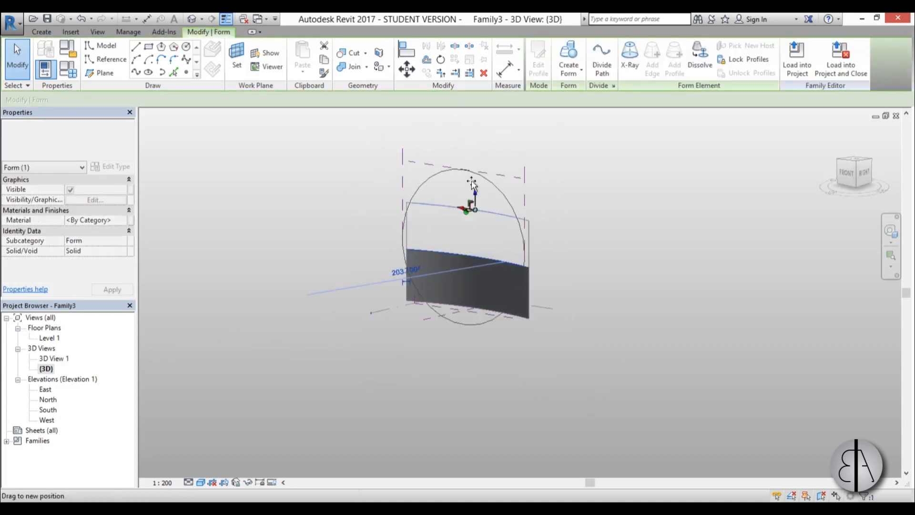
click(516, 409)
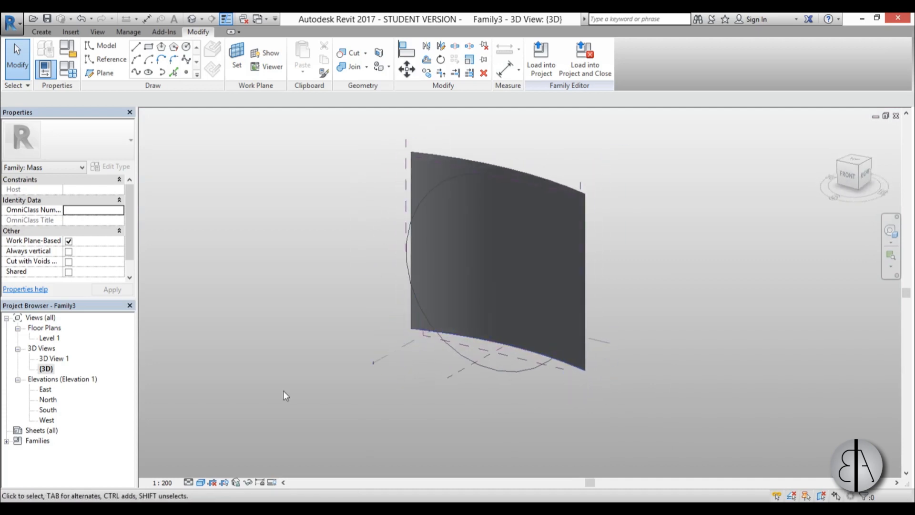
Step: Make a void form from the South-elevation circle and frame to trim the curved surface
double_click(48, 409)
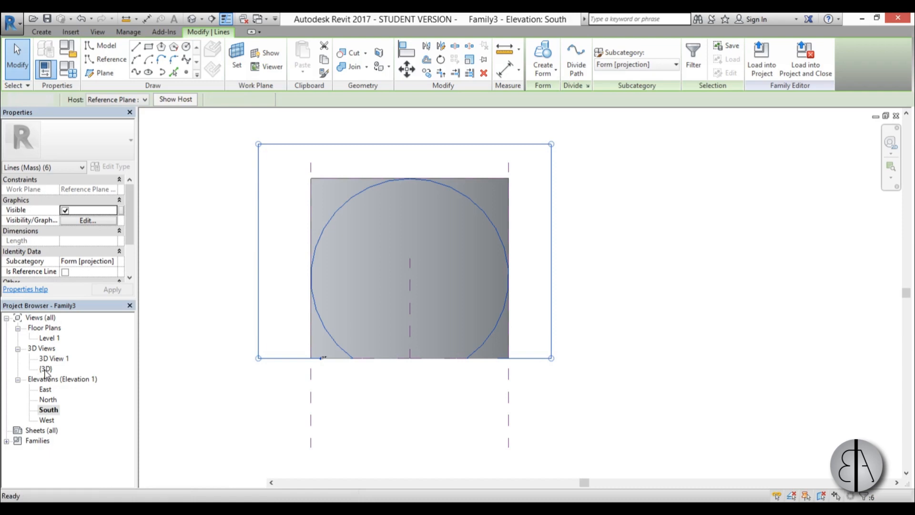
double_click(45, 369)
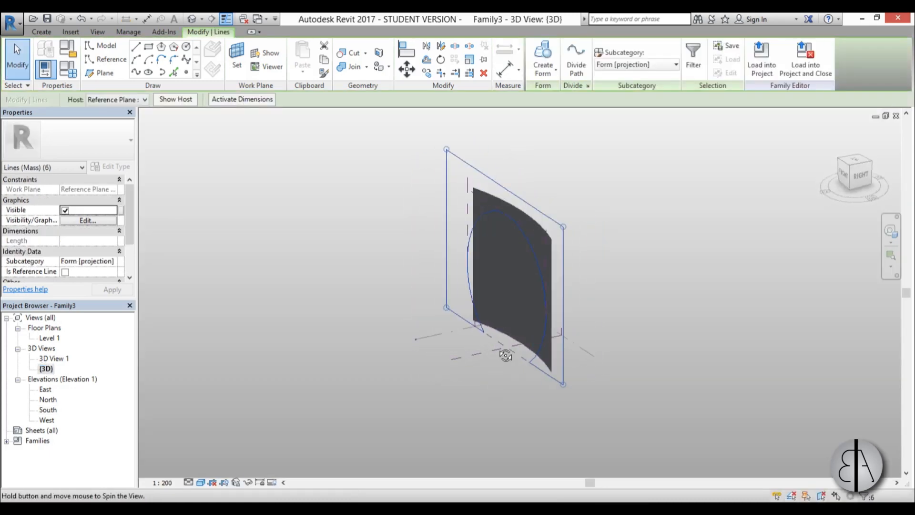
click(542, 58)
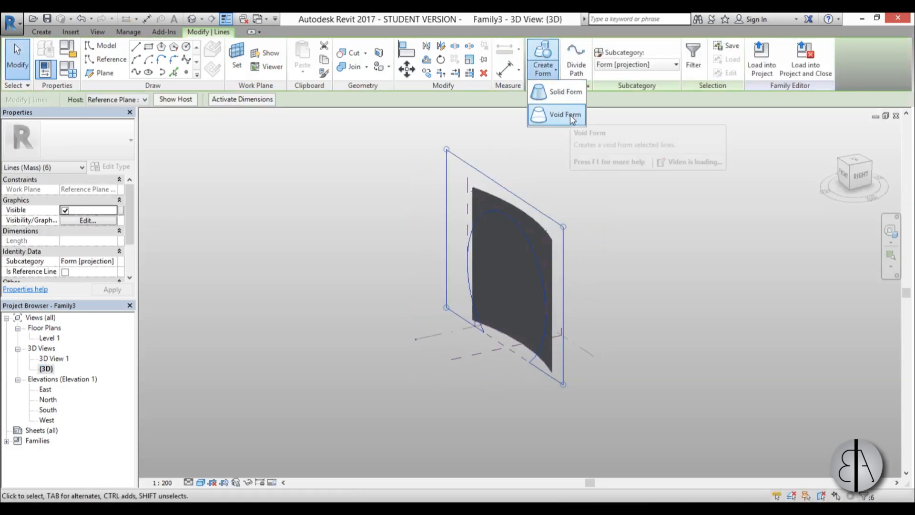
click(564, 114)
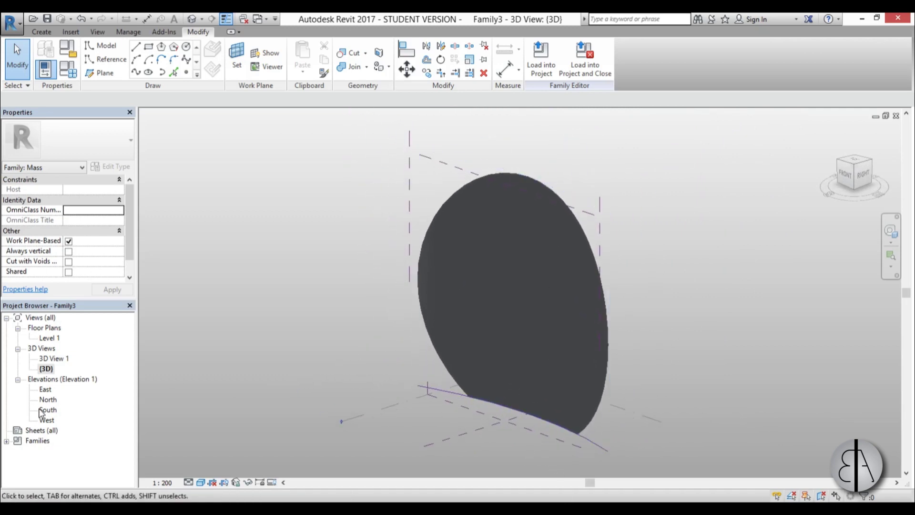
Step: Draw a concentric model-line circle of radius 58 in the South elevation and select it
double_click(47, 409)
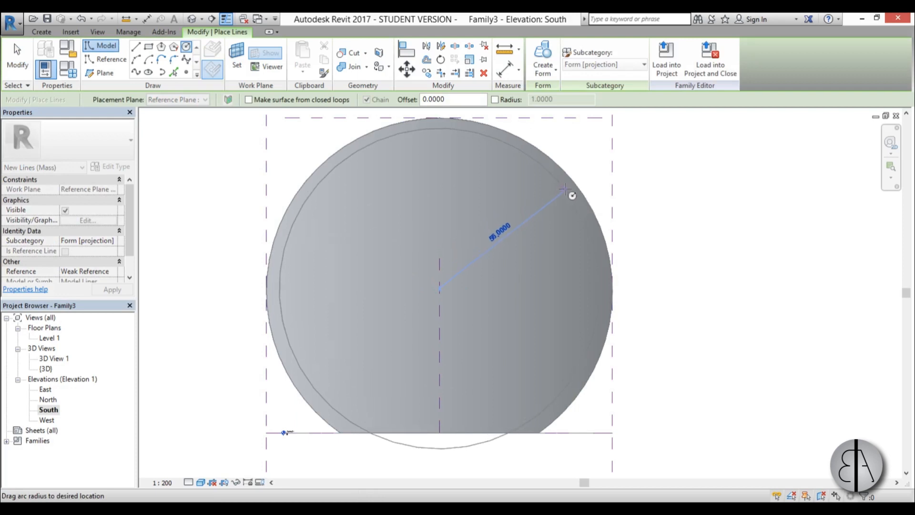
click(456, 138)
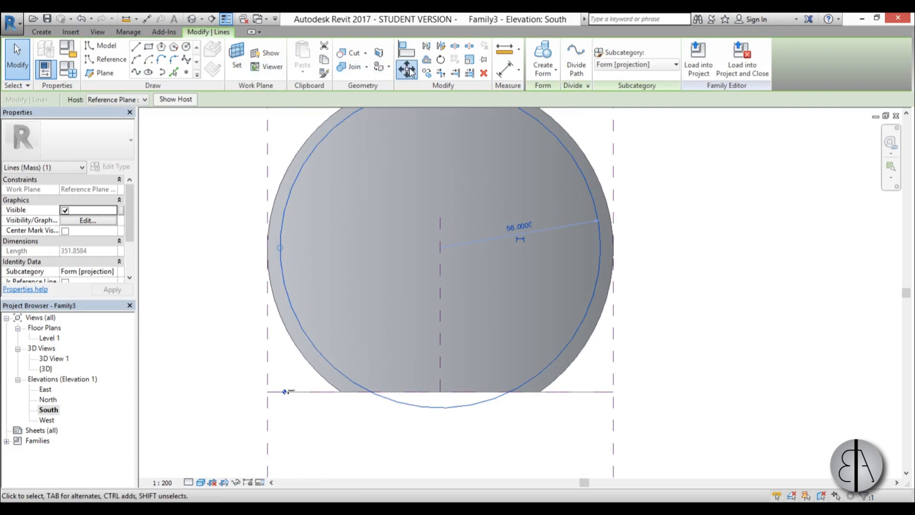
click(440, 225)
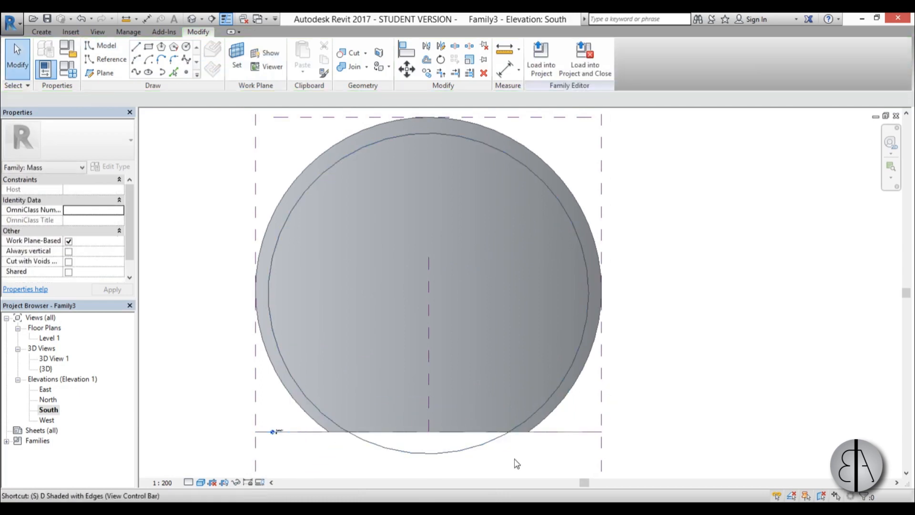
click(502, 467)
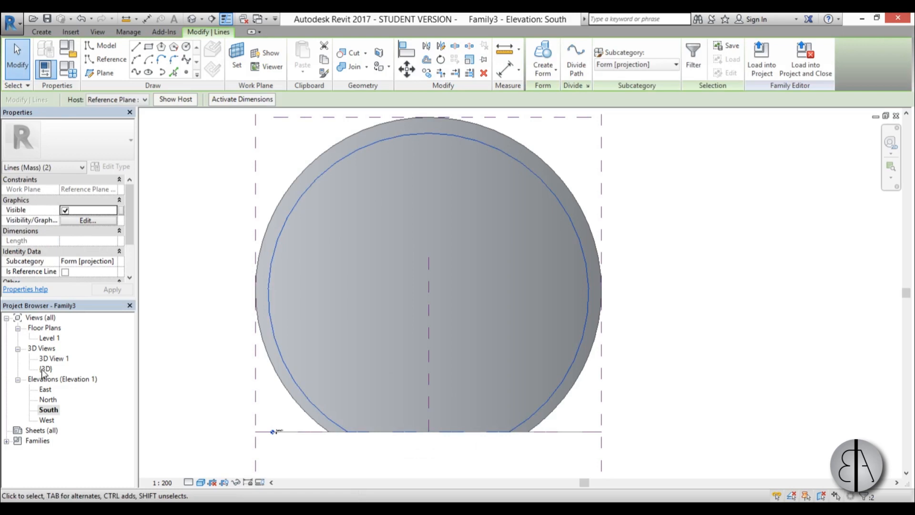
Step: Show the mass with its inner circle in the 3D view and clear the selection
double_click(46, 368)
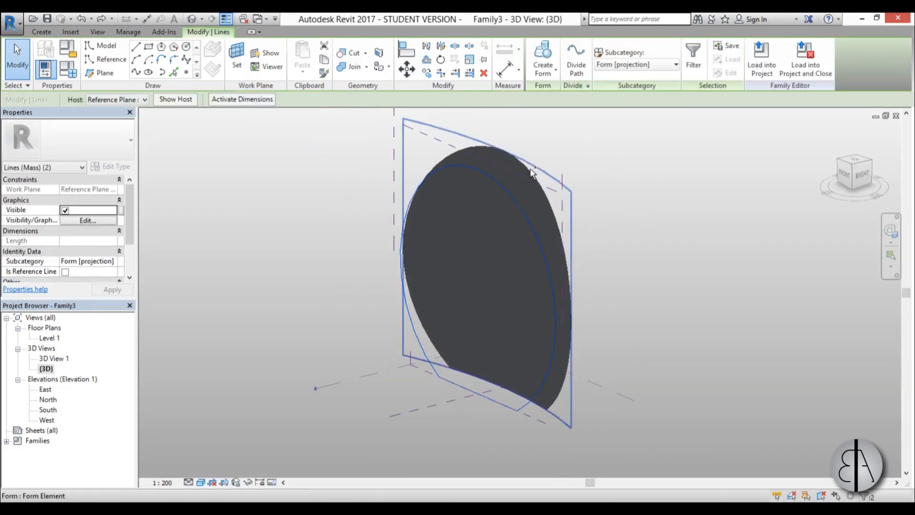
mouse_move(536, 179)
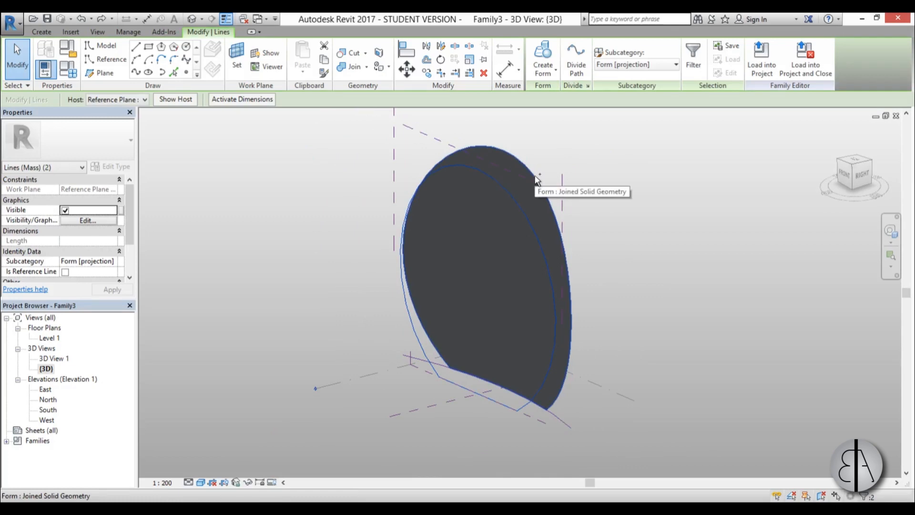
click(541, 58)
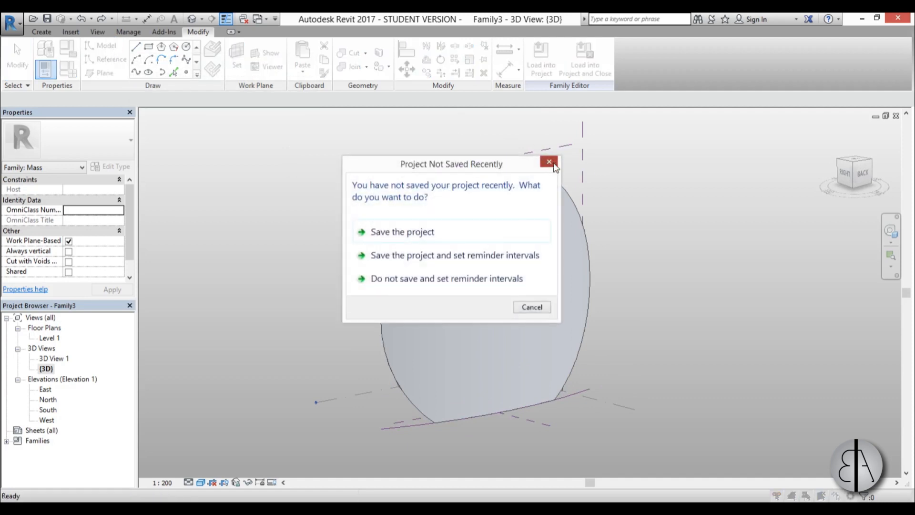
Step: Dismiss the save reminder and trace a reference spline through points along the mass edge
click(548, 162)
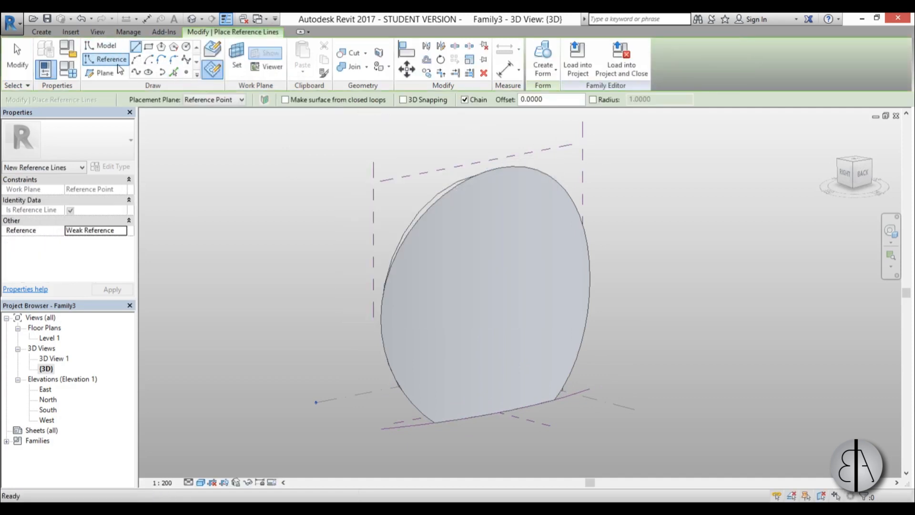
mouse_move(136, 71)
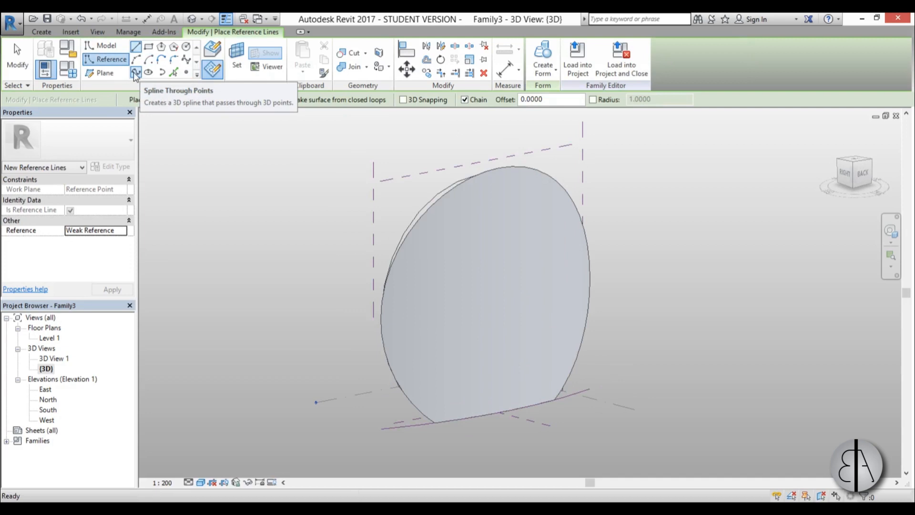
click(212, 52)
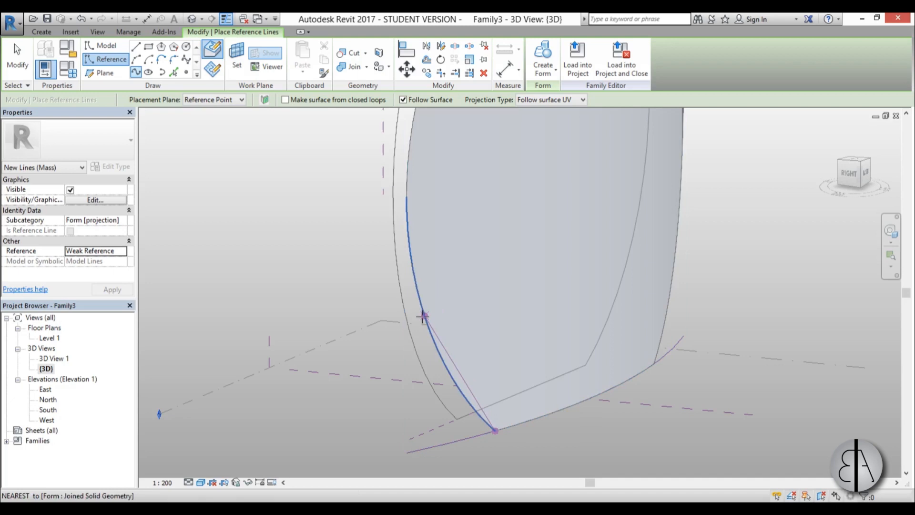
scroll(up, 3)
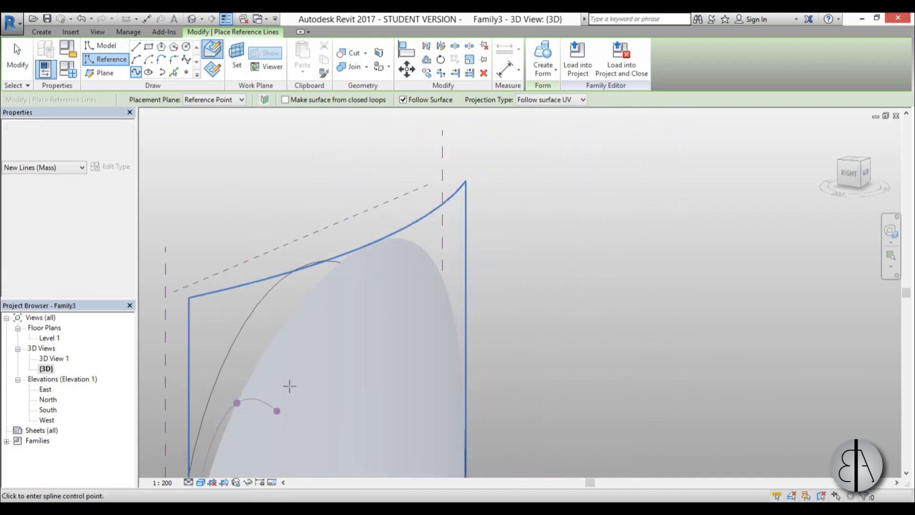
click(420, 246)
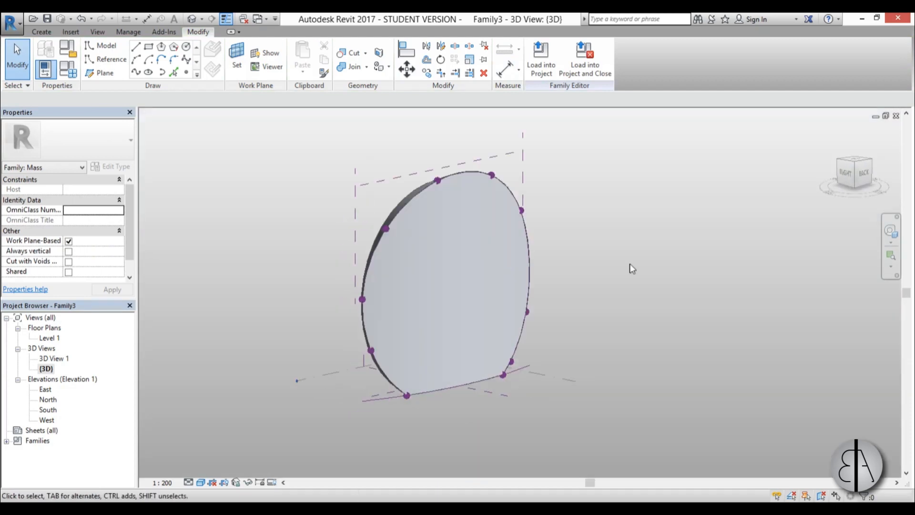
Step: Create a new project from the Architectural Template
click(11, 19)
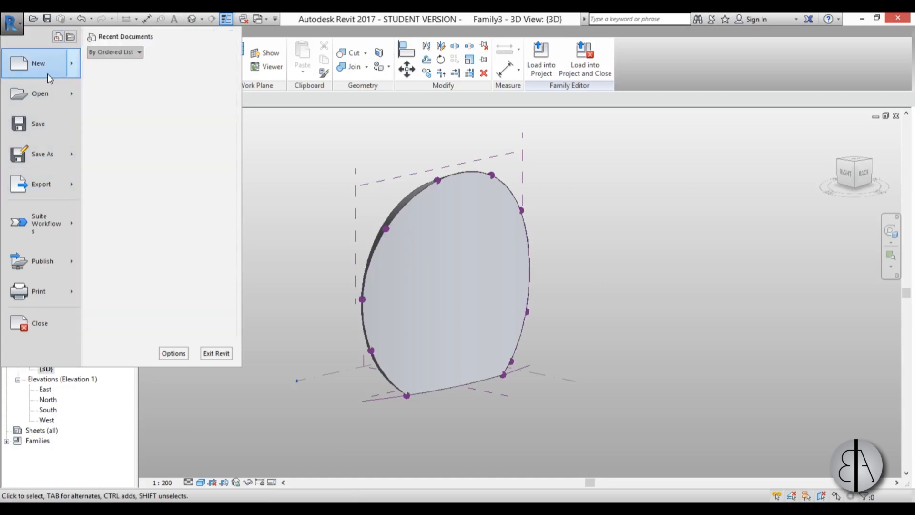
click(38, 63)
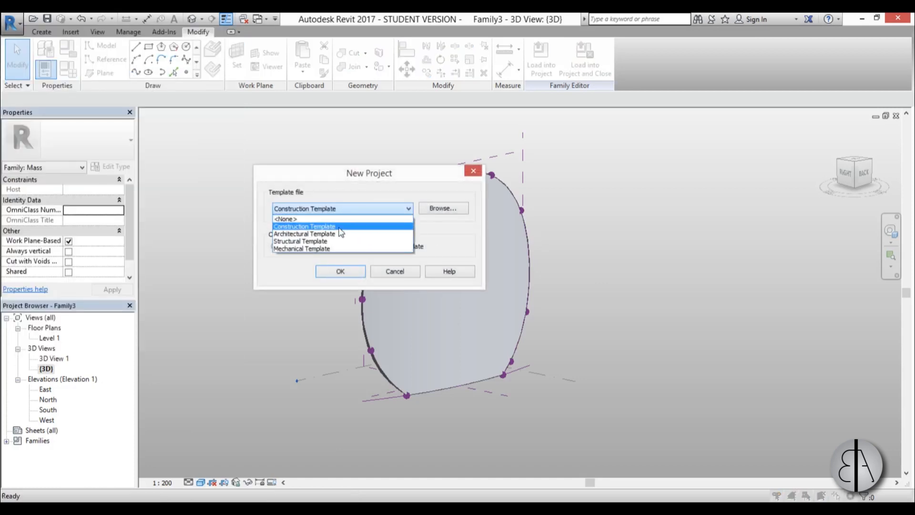
click(340, 271)
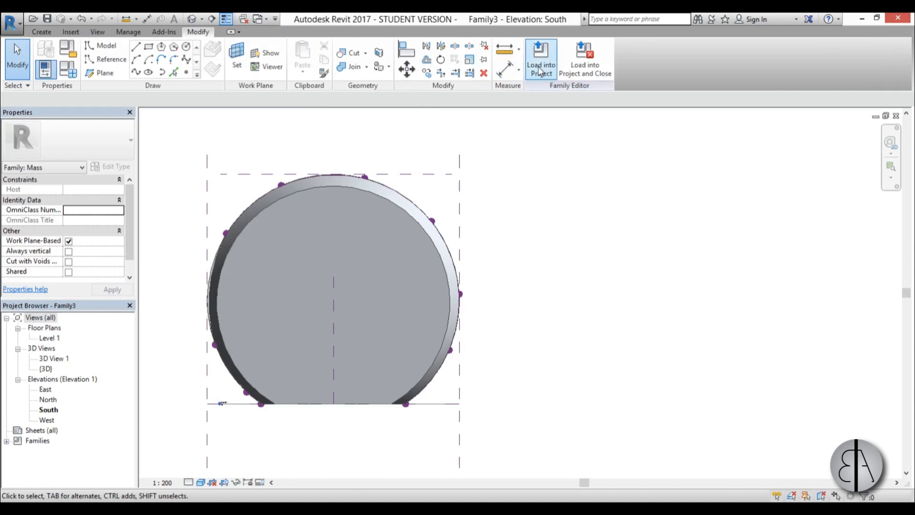
Step: Load the mass family into the project and place it at the centre of Level 1
click(540, 58)
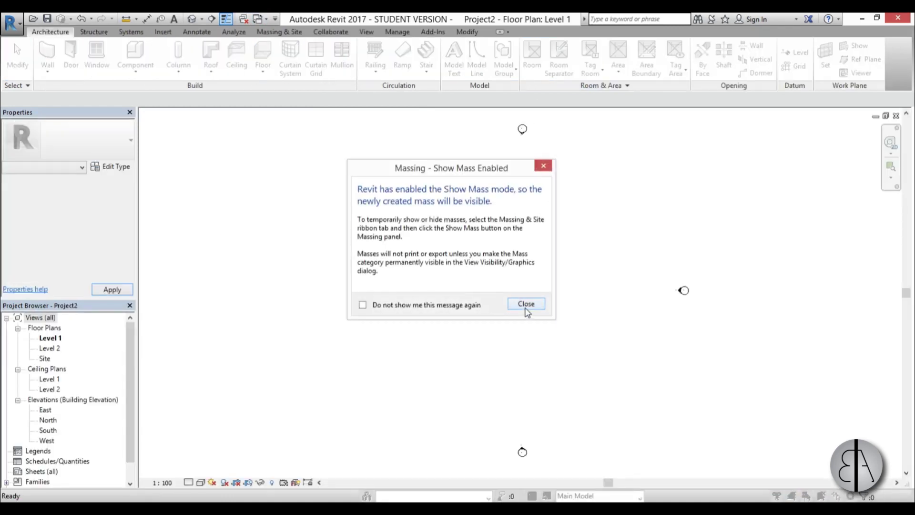
click(524, 303)
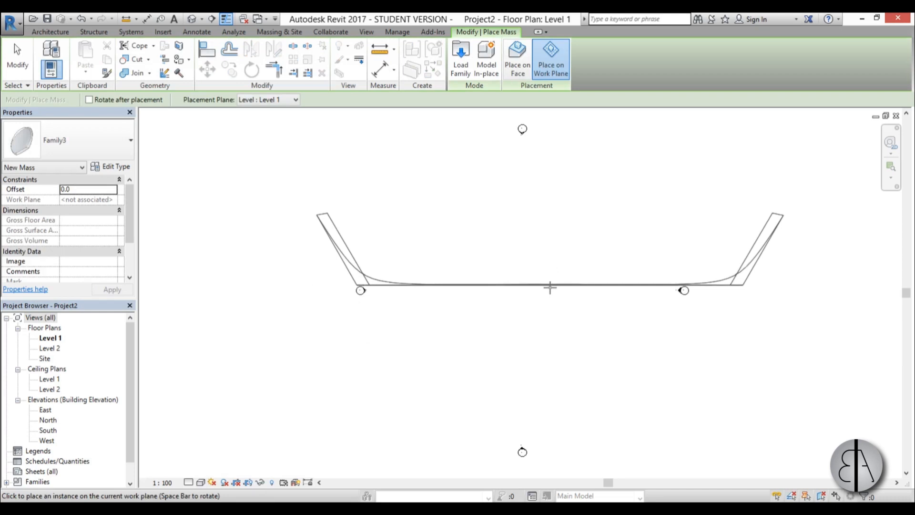
click(400, 283)
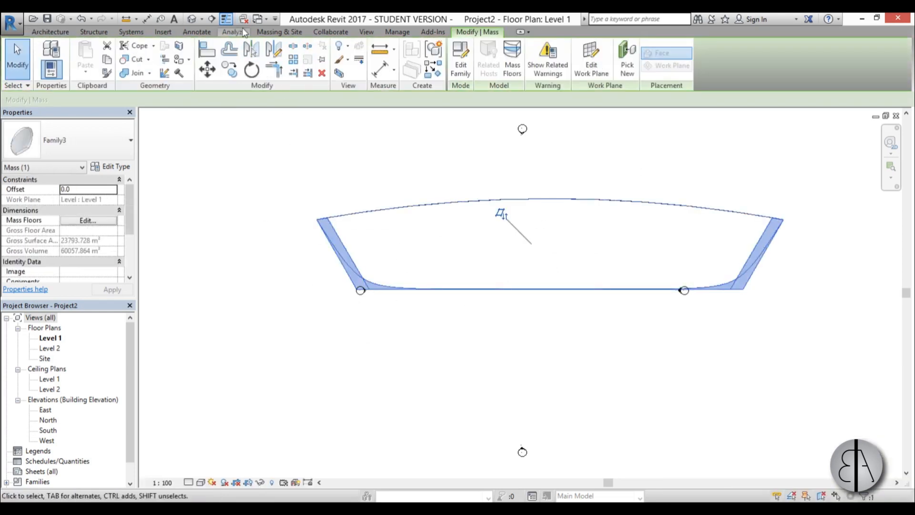
click(435, 228)
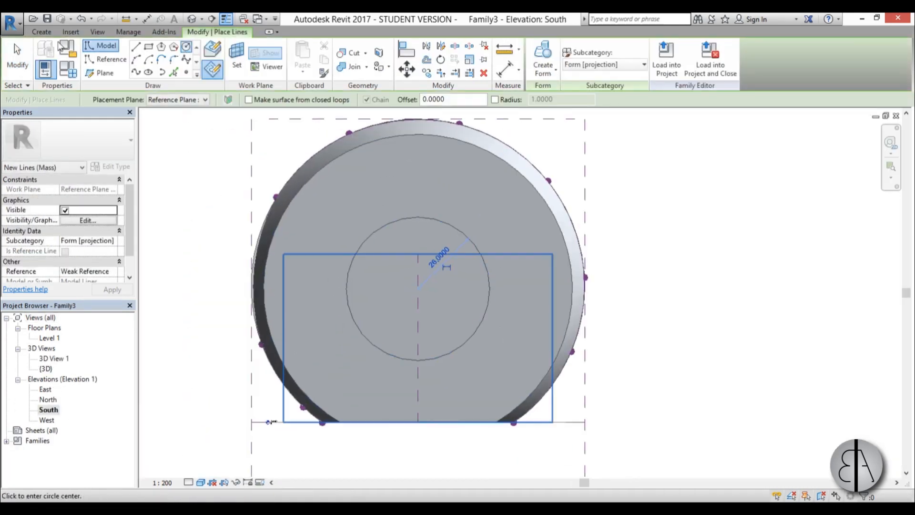
Step: Show the mass with its new central void in the {3D} view
double_click(46, 368)
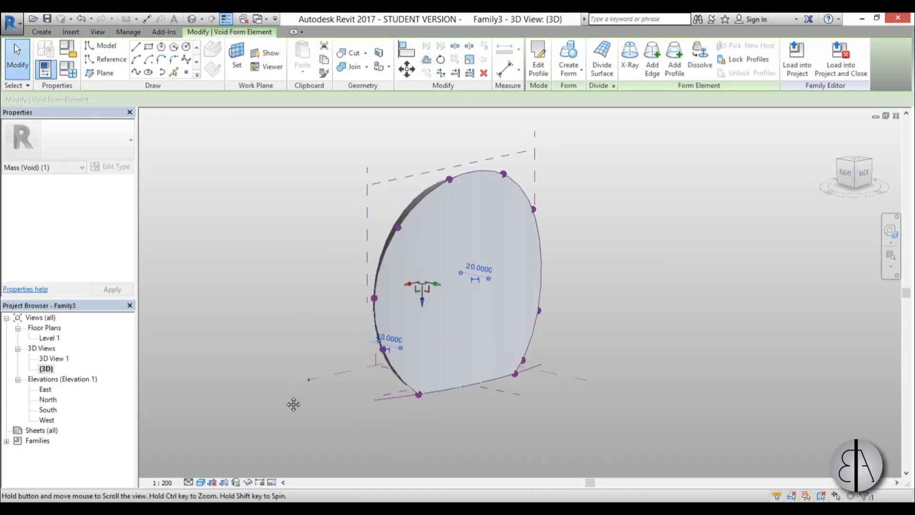